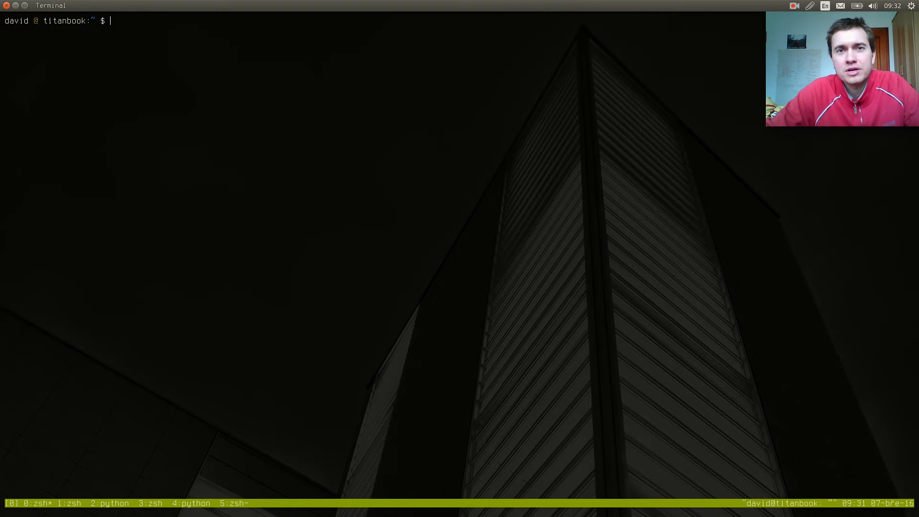
# Step: Launch ranger from the shell and browse into Work/ansible, previewing the hosts file
pyautogui.write('ranger')
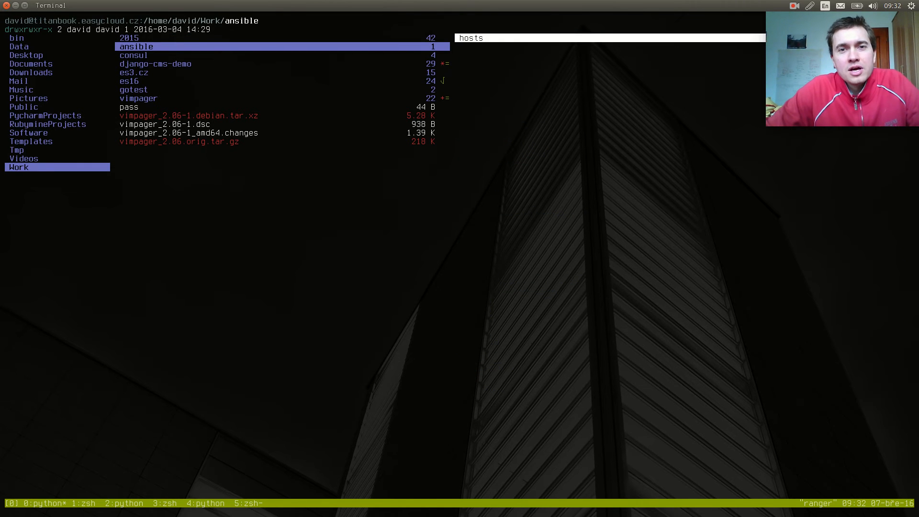
# Step: Go back up to ~/Work and show ranger's go-to key binding hints
pyautogui.press('up')
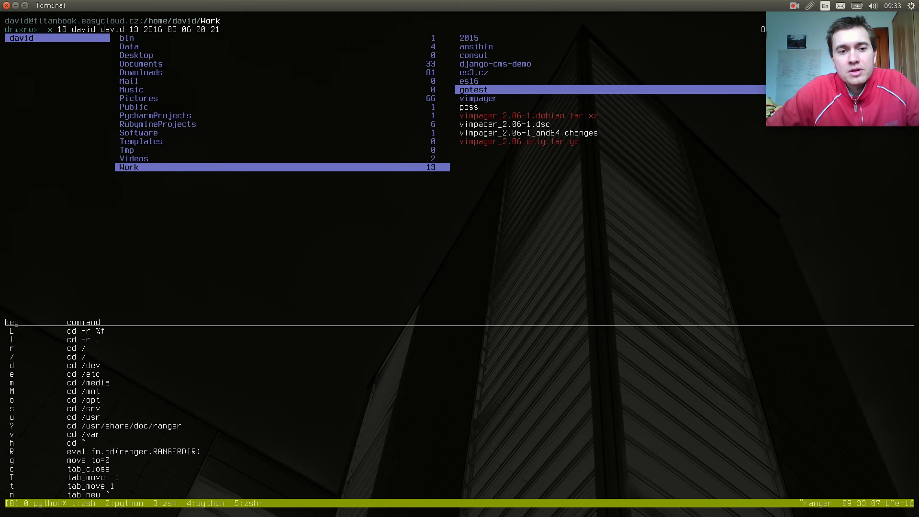
# Step: Dismiss the go-to hints and reach es3.cz/easyshift3 with a shell pane listing it
pyautogui.press('escape')
pyautogui.write('ls')
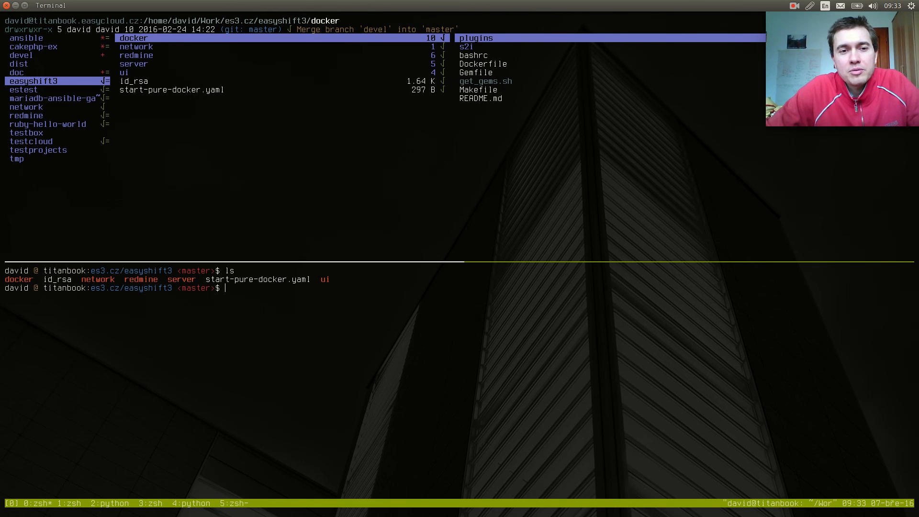
# Step: List easyshift3 in detail with hidden files, then run git pull
pyautogui.write('l')
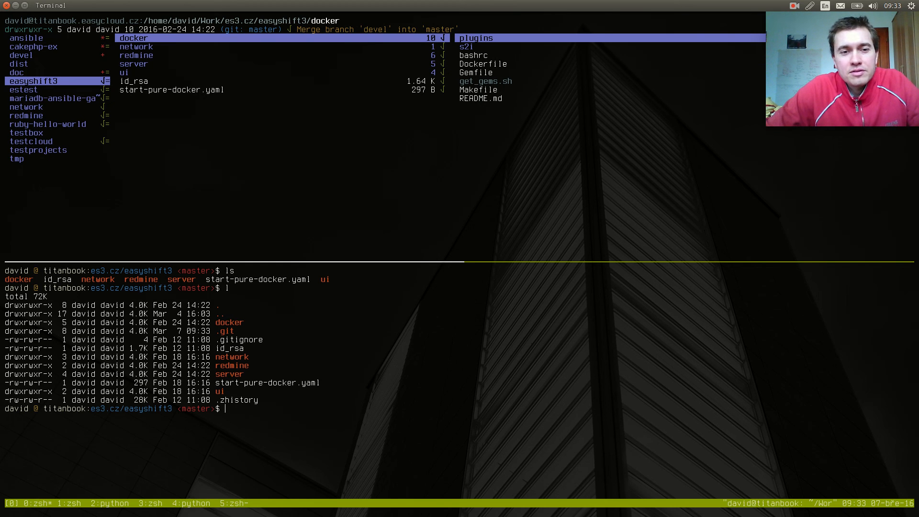
pyautogui.write('git pull')
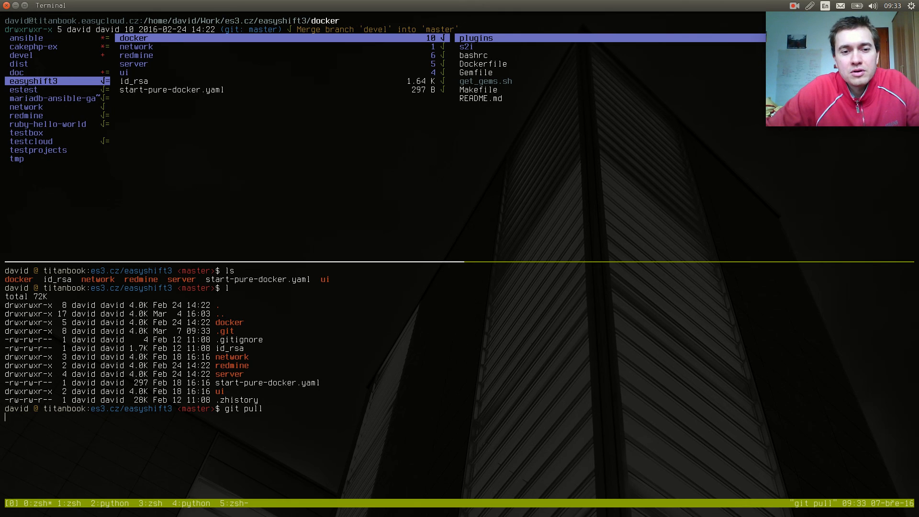